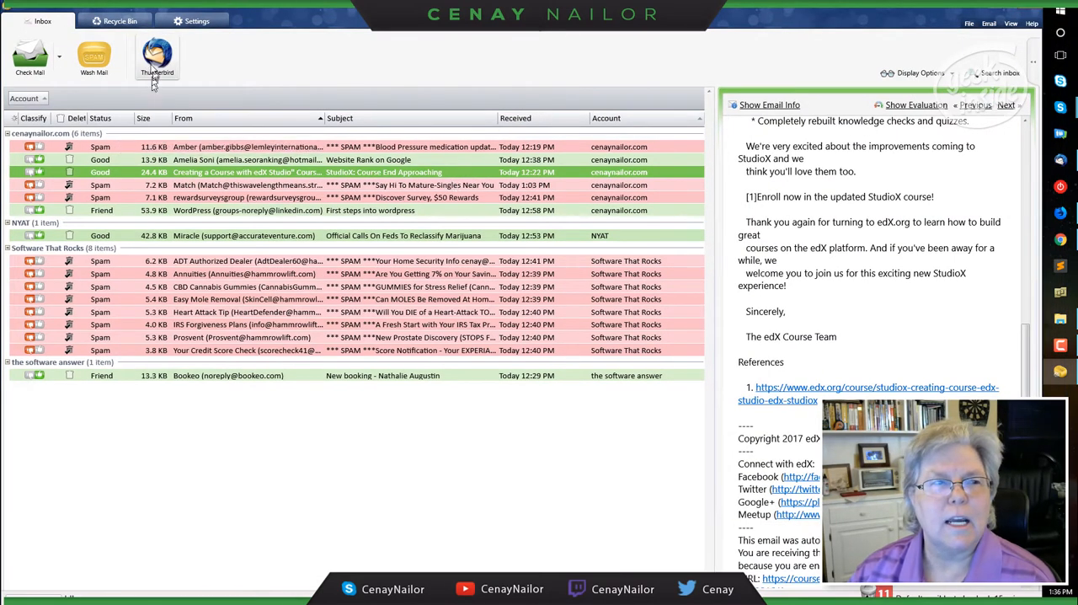
Step: Re-check all mail accounts so the Trading for Cash Flow message appears in the listing
{"action": "left_click", "coordinate": [30, 55]}
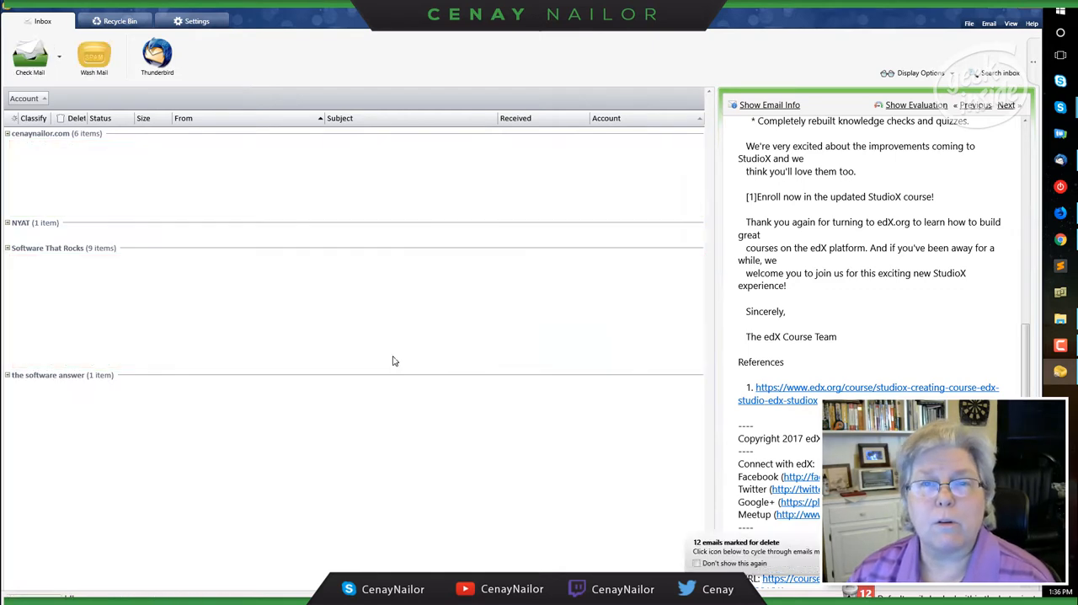
{"action": "left_click", "coordinate": [30, 55]}
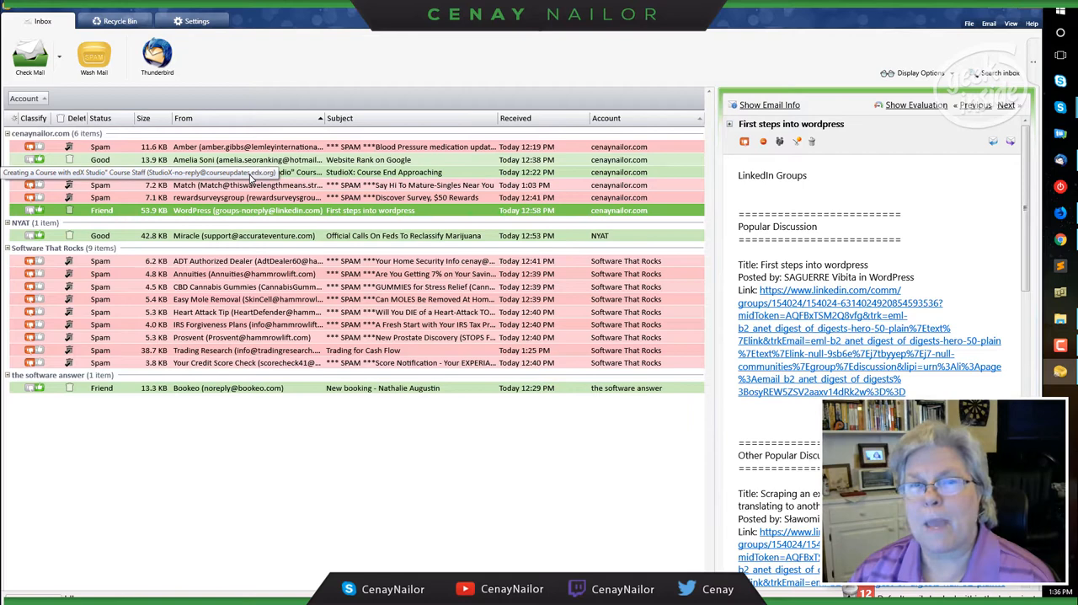
Step: Preview the StudioX course email, then wash the spam-marked messages off the server
{"action": "left_click", "coordinate": [383, 171]}
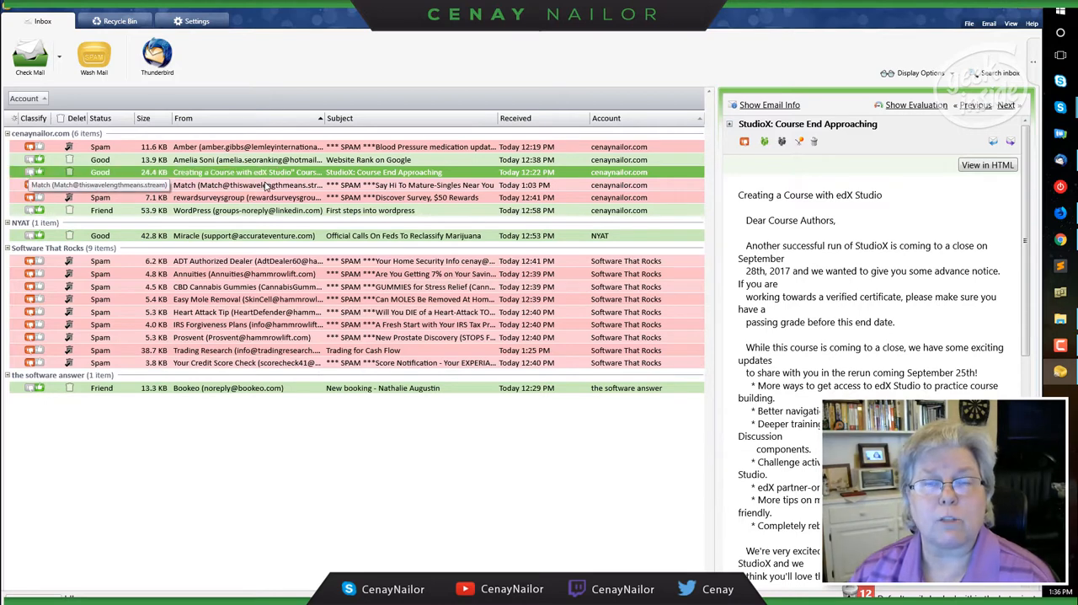
{"action": "mouse_move", "coordinate": [266, 185]}
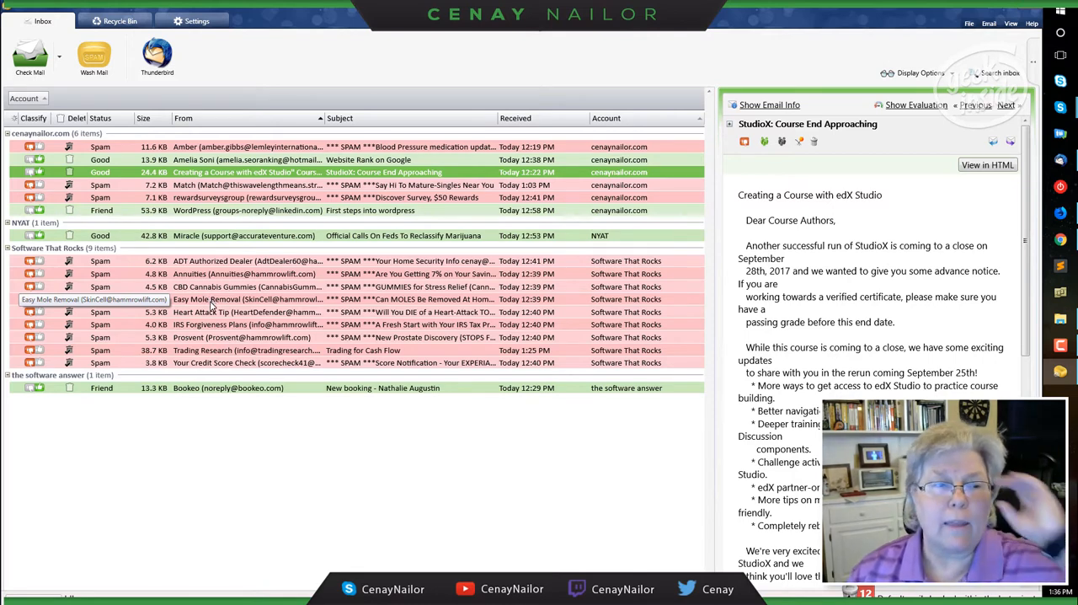
{"action": "mouse_move", "coordinate": [206, 286]}
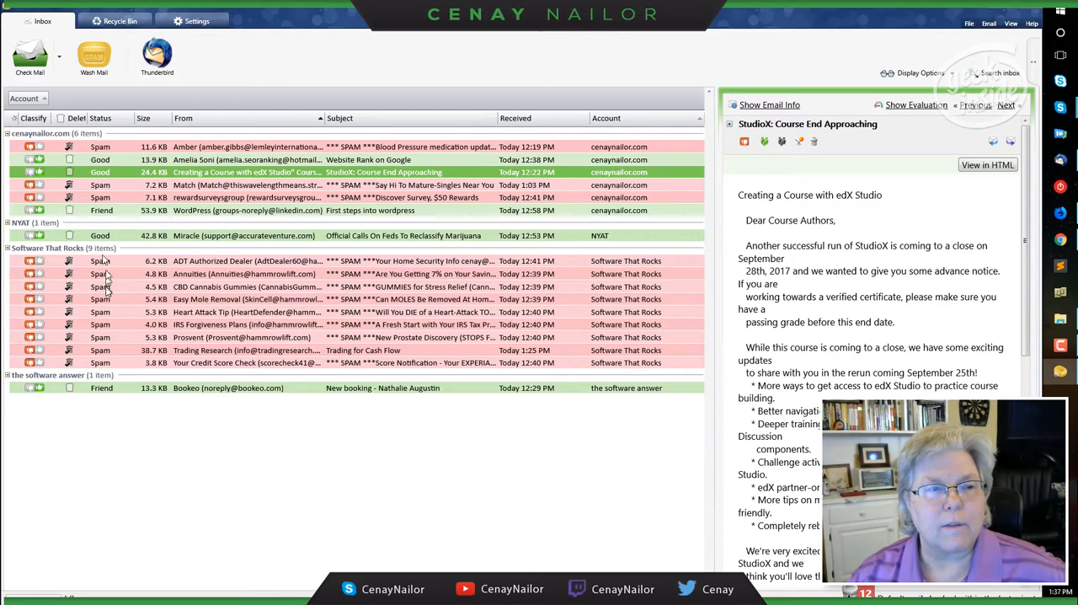
{"action": "left_click", "coordinate": [93, 54]}
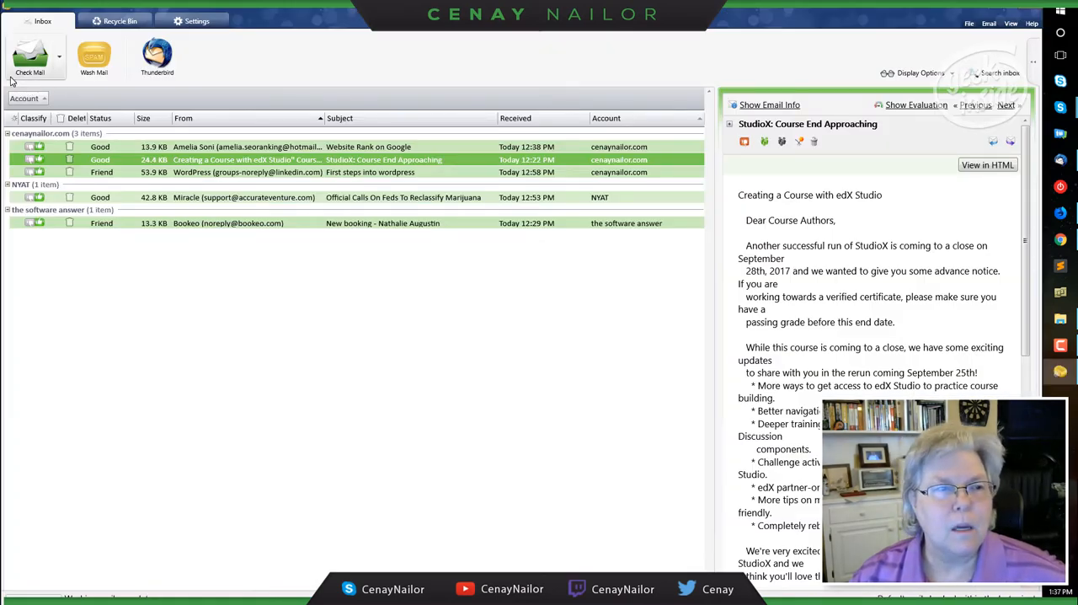
{"action": "left_click", "coordinate": [30, 55]}
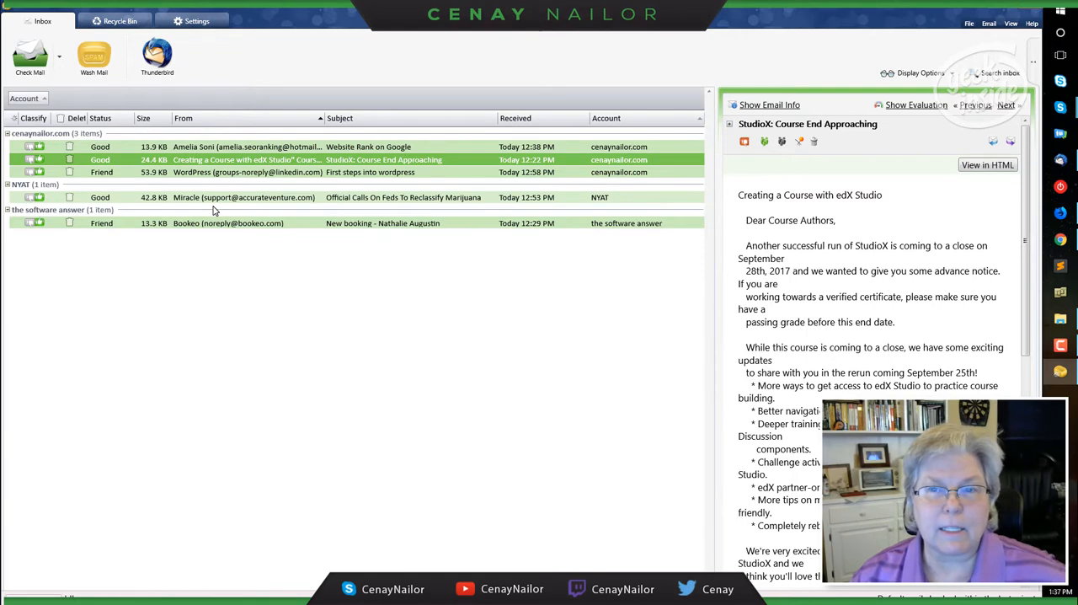
{"action": "mouse_move", "coordinate": [187, 200]}
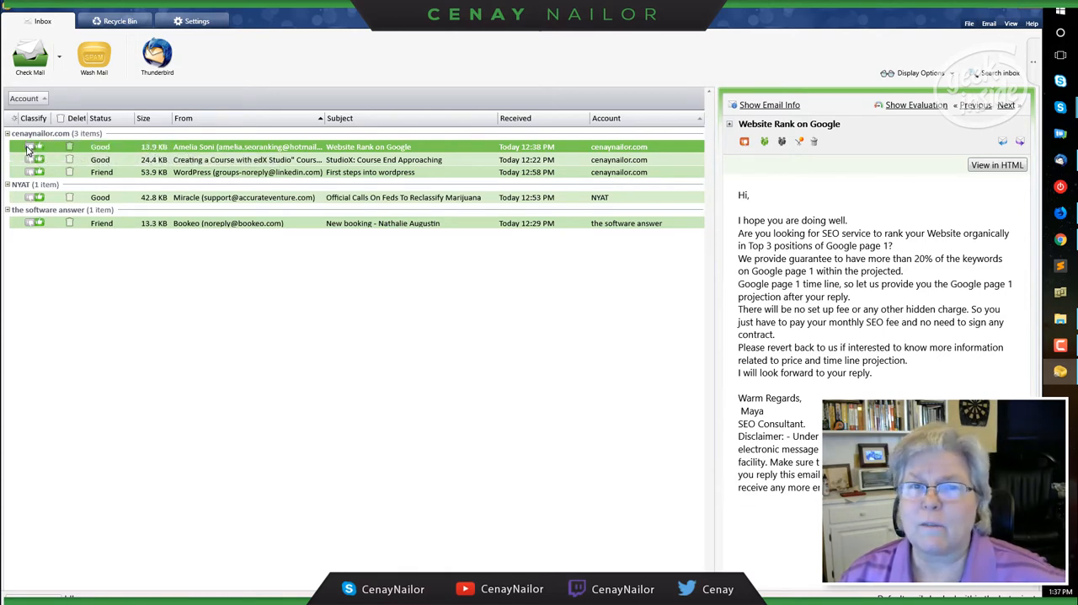
{"action": "left_click", "coordinate": [39, 147]}
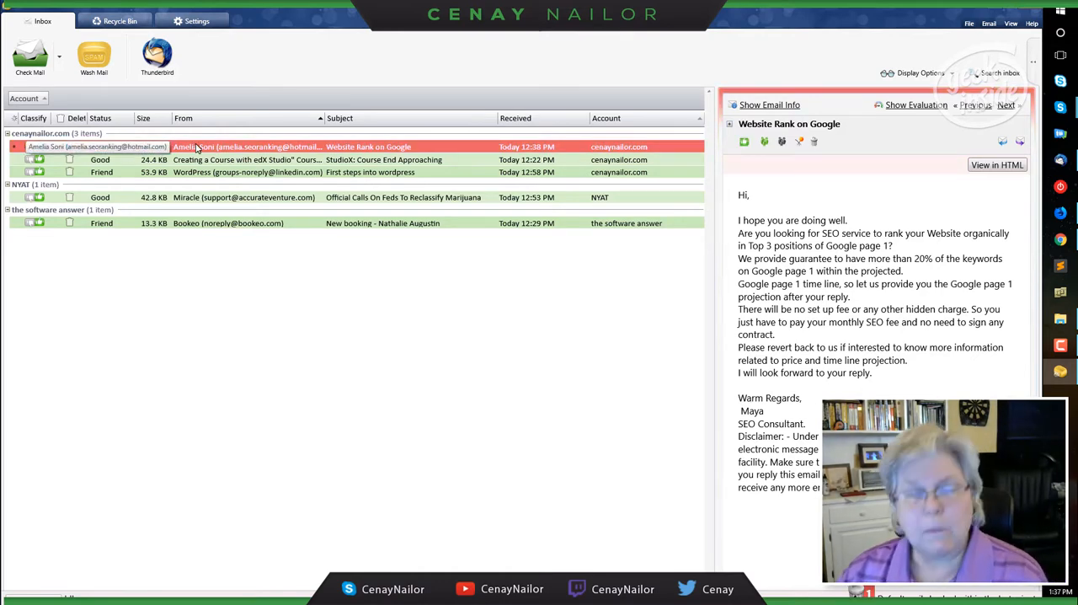
{"action": "key", "text": "b"}
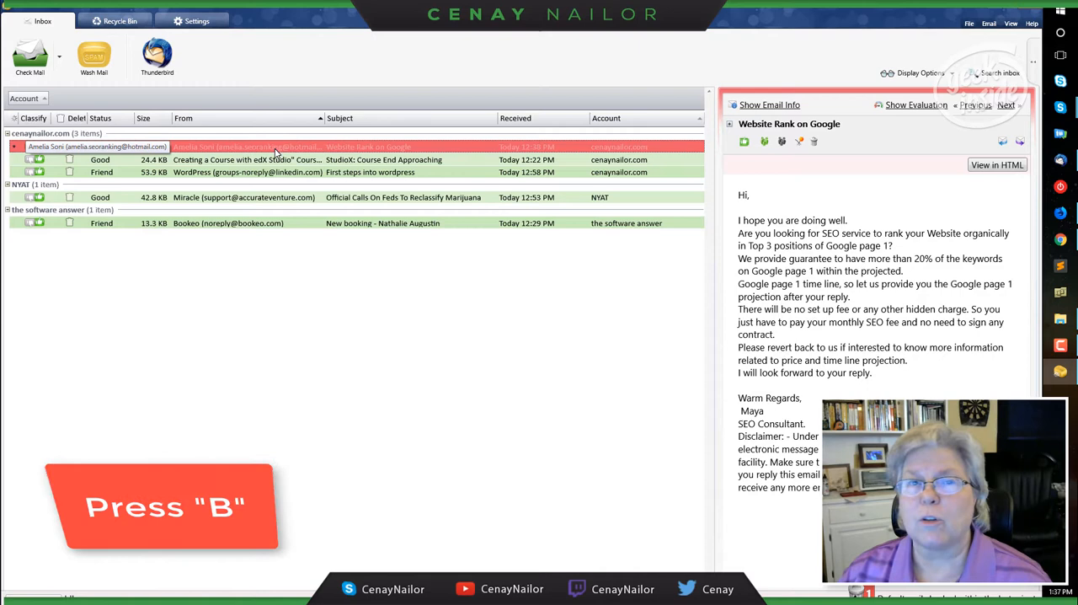
{"action": "key", "text": "b"}
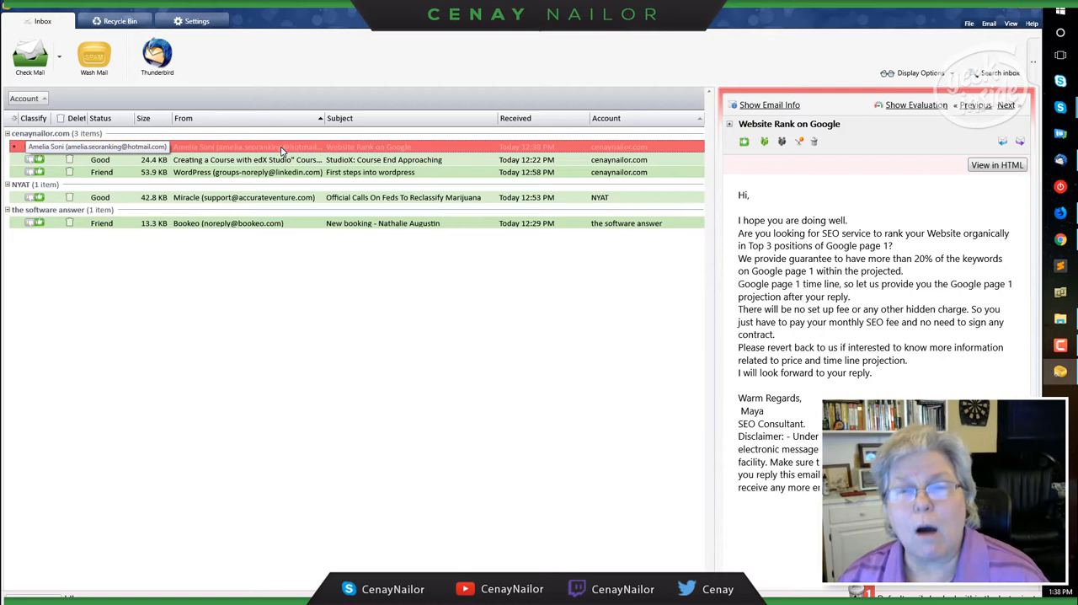
{"action": "left_click", "coordinate": [99, 145]}
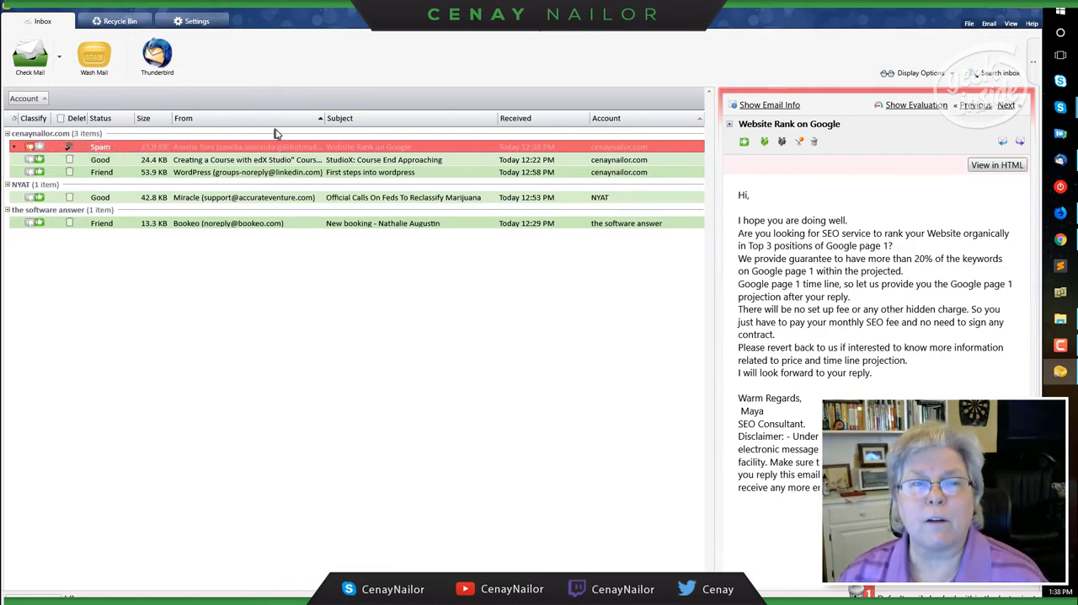
{"action": "mouse_move", "coordinate": [273, 130]}
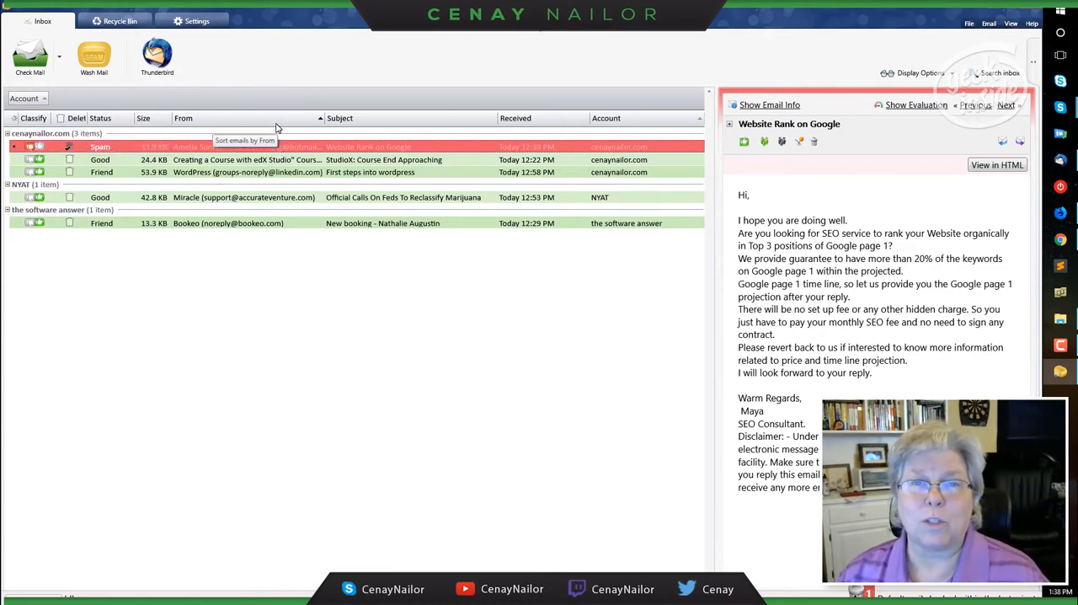
{"action": "left_click", "coordinate": [247, 159]}
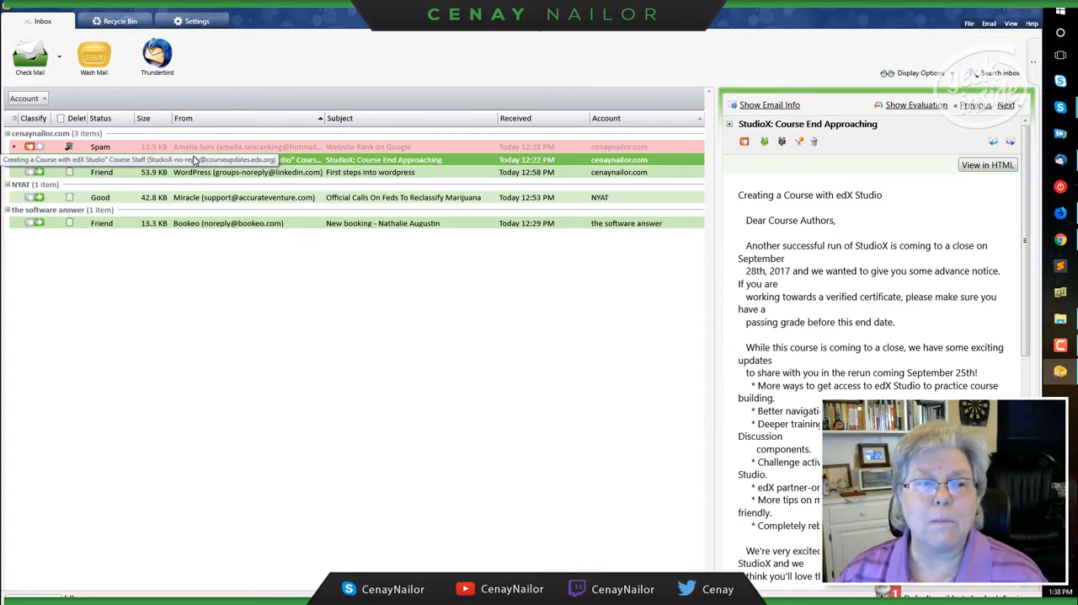
Step: Add the StudioX course email's sender to the Friends list
{"action": "right_click", "coordinate": [194, 159]}
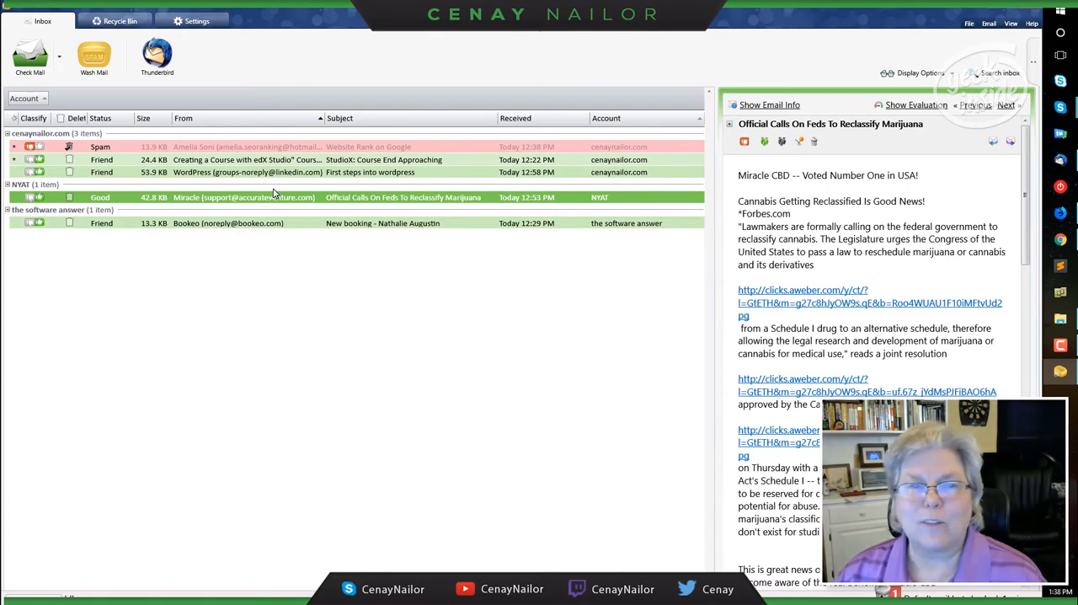
{"action": "mouse_move", "coordinate": [429, 208]}
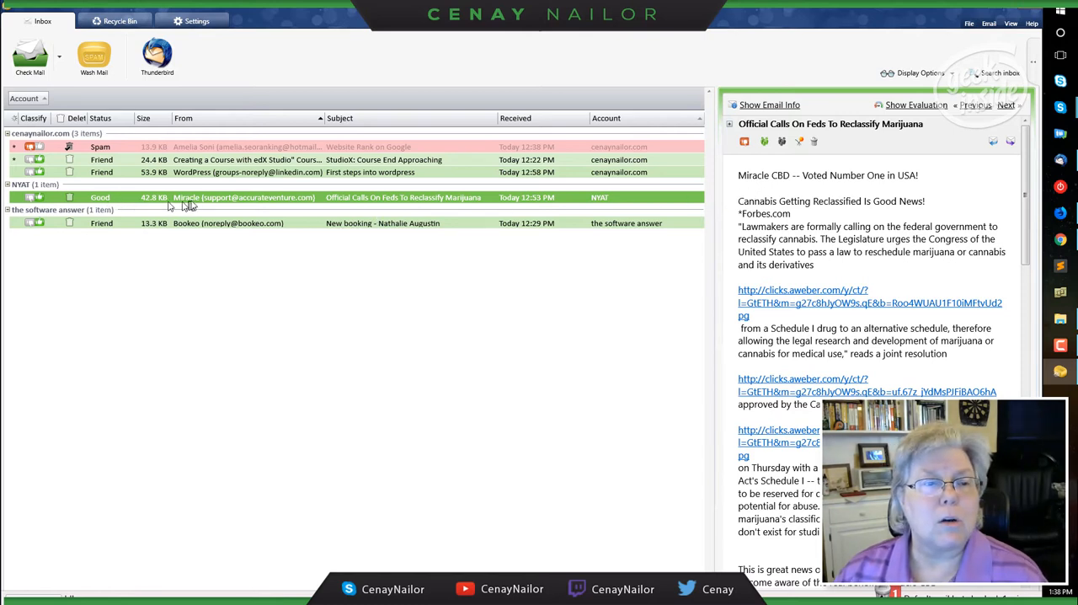
Step: Add the Miracle marijuana-reclassification email's sender to the Blacklist
{"action": "right_click", "coordinate": [244, 198]}
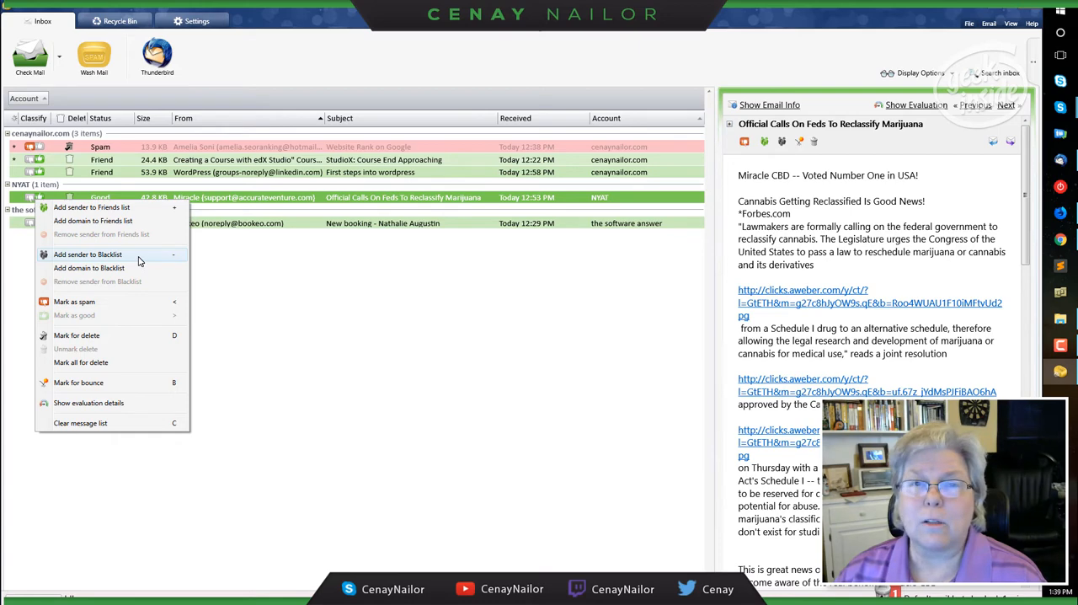
{"action": "left_click", "coordinate": [87, 253]}
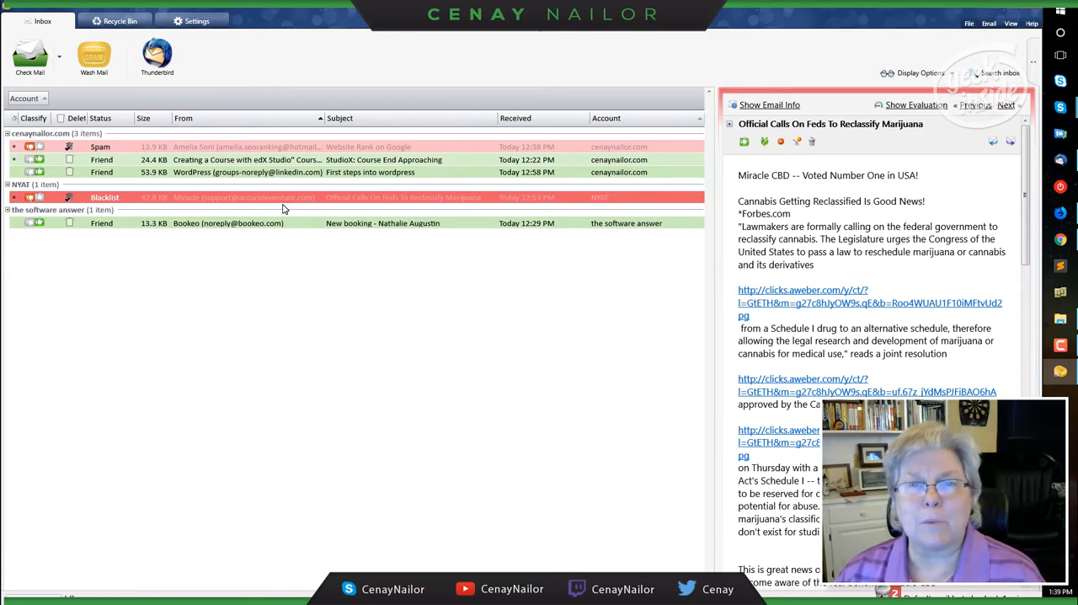
{"action": "mouse_move", "coordinate": [348, 202]}
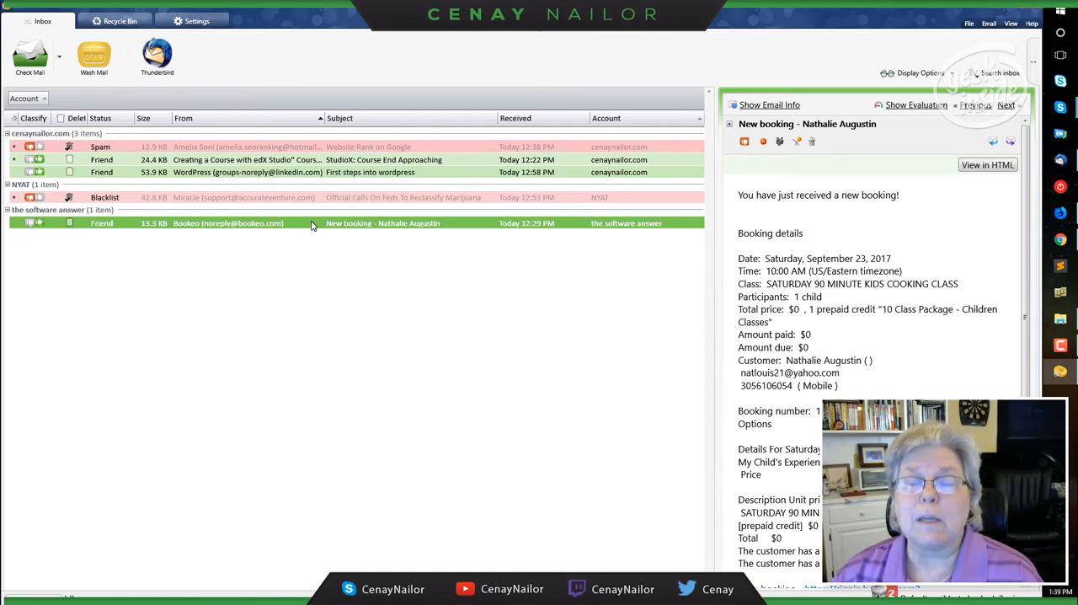
{"action": "mouse_move", "coordinate": [94, 57]}
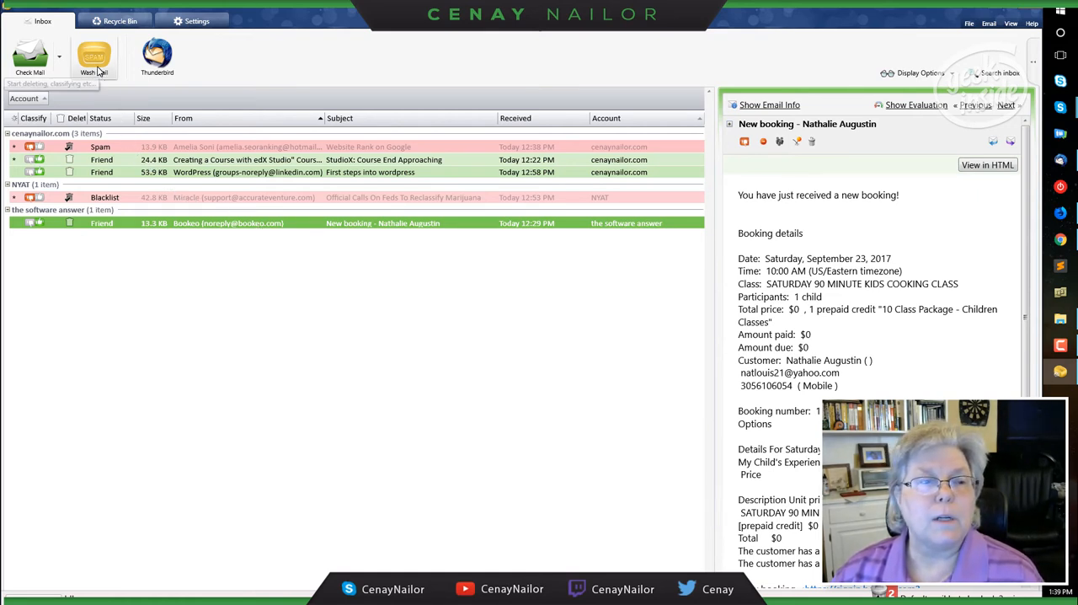
Step: Wash the marked spam and blacklisted mail, bringing up Thunderbird
{"action": "left_click", "coordinate": [93, 55]}
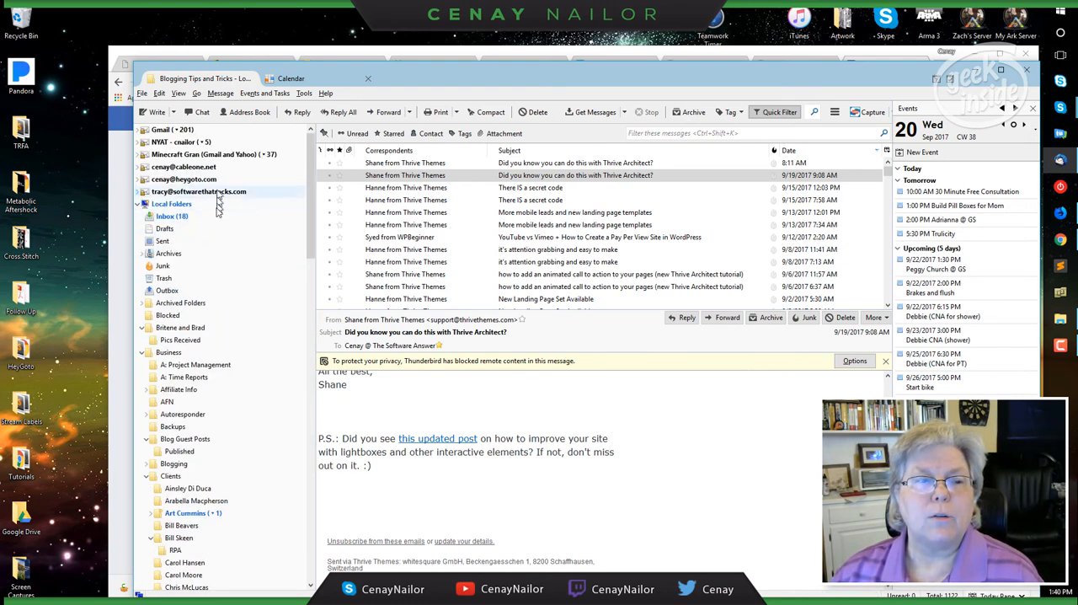
Step: Open the Local Folders Inbox to view the WordPress and StudioX emails
{"action": "left_click", "coordinate": [172, 217]}
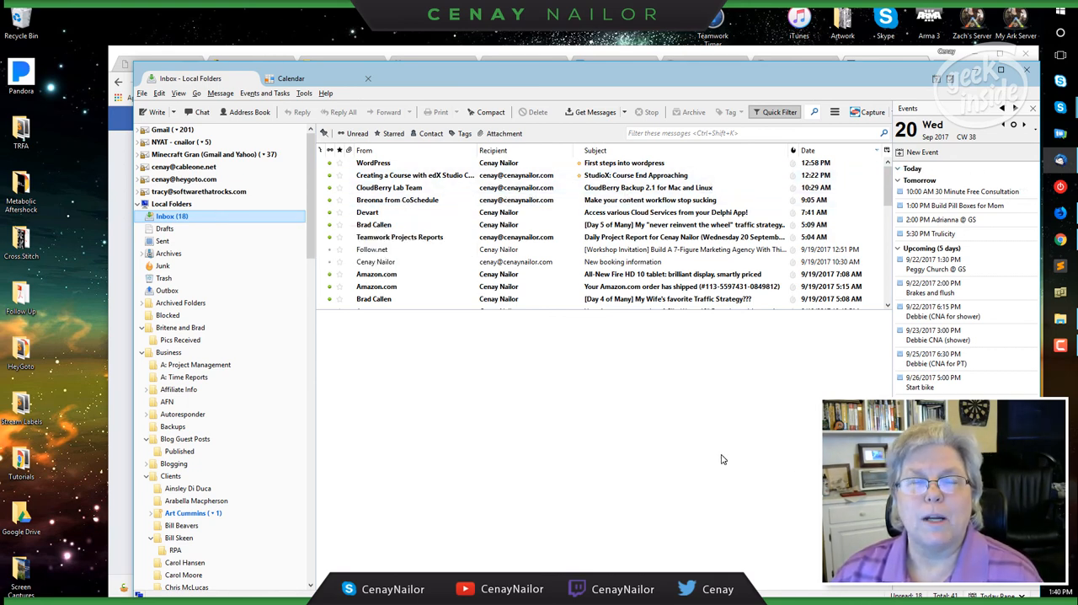
{"action": "mouse_move", "coordinate": [708, 446]}
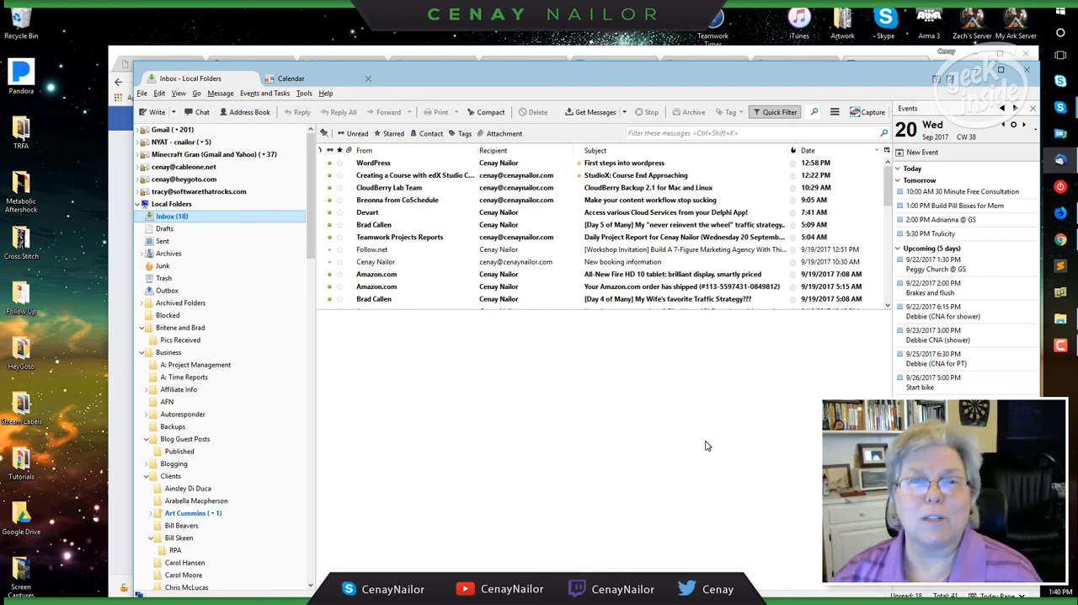